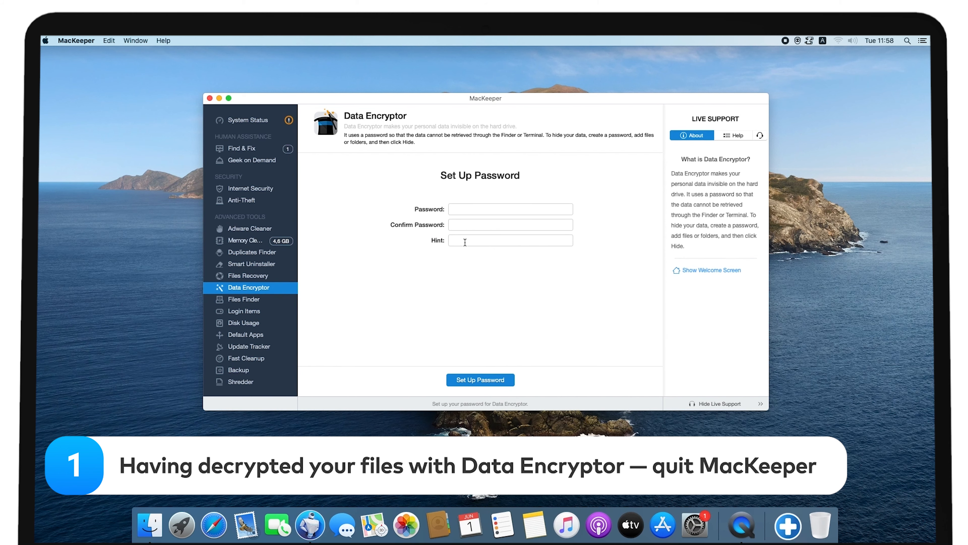
Quit MacKeeper from its menu-bar menu, leaving only the desktop.
click(76, 40)
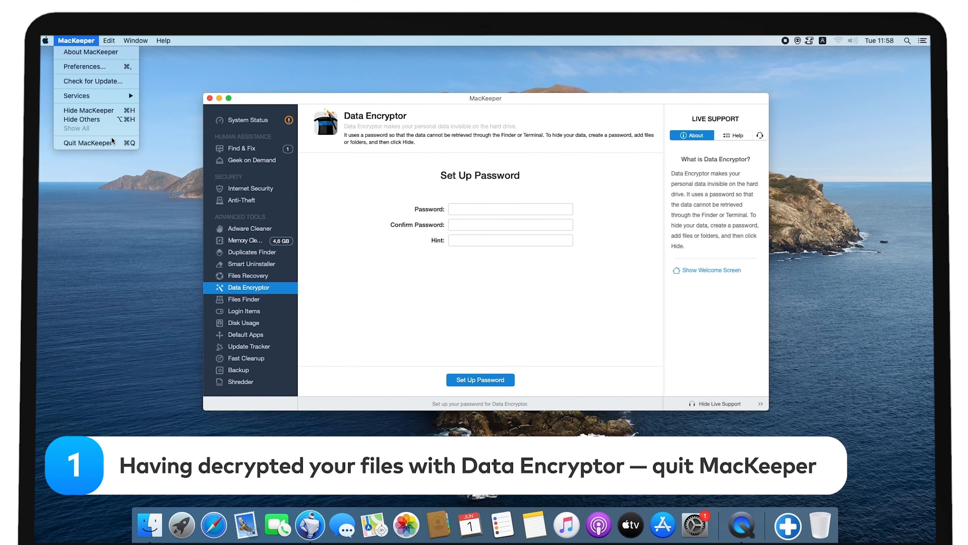
click(87, 143)
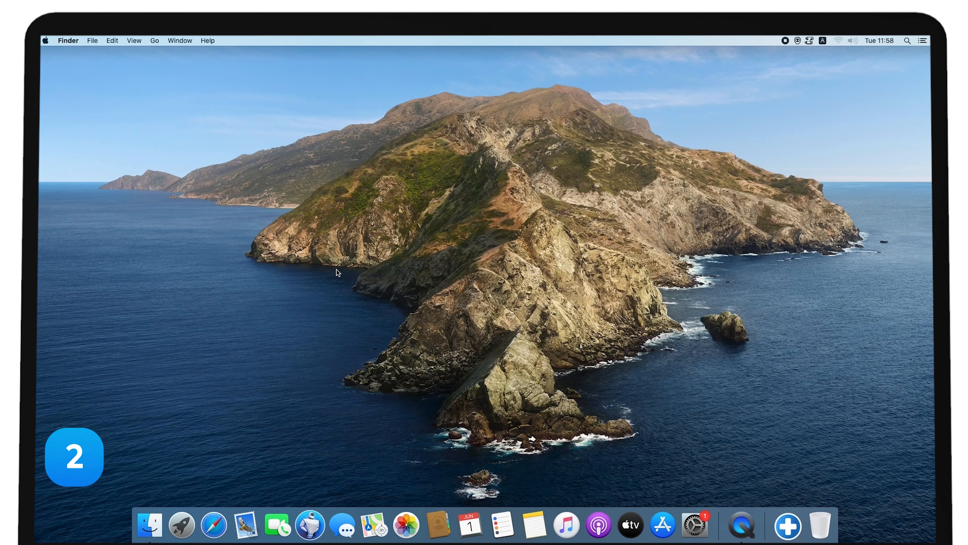
Move the old MacKeeper app from Applications into the Bin and close the folder window.
click(154, 40)
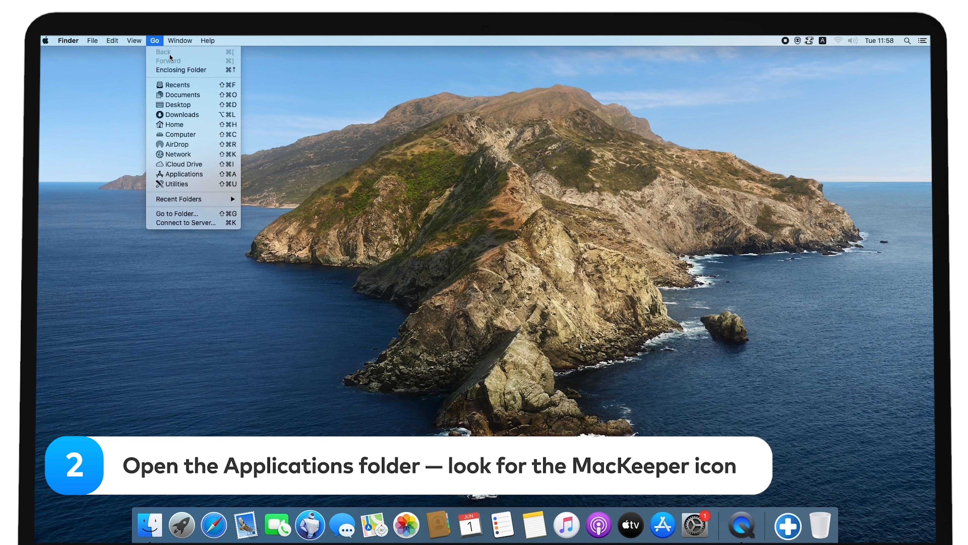
click(182, 173)
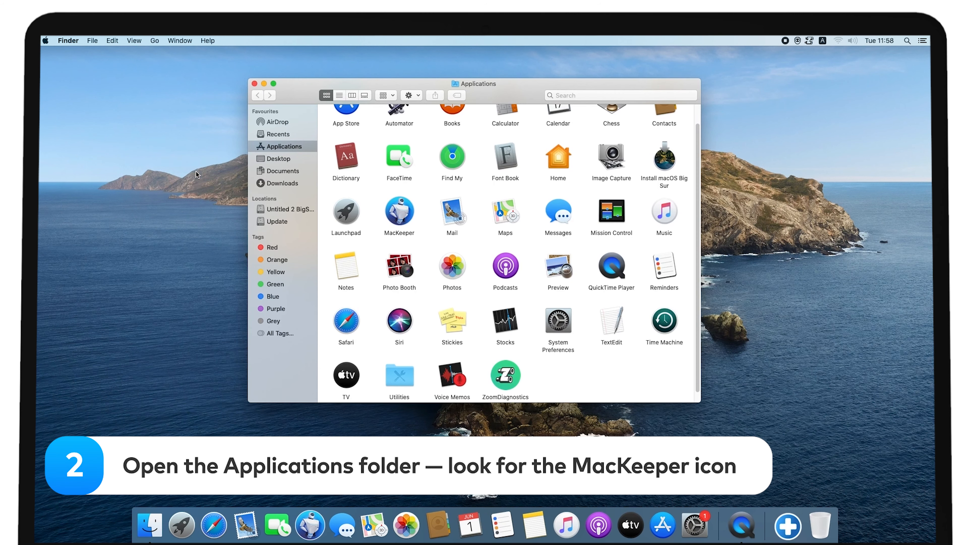
click(399, 215)
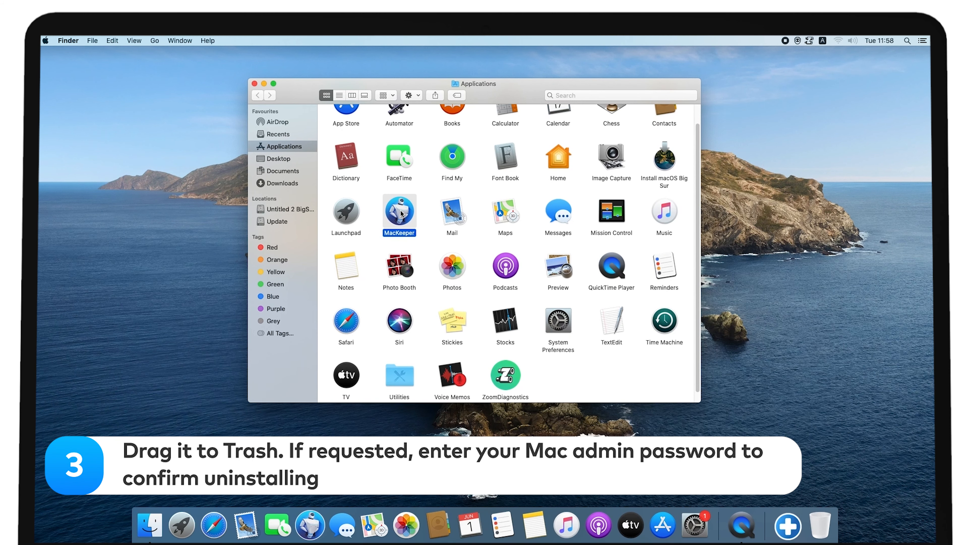
drag(400, 215, 817, 525)
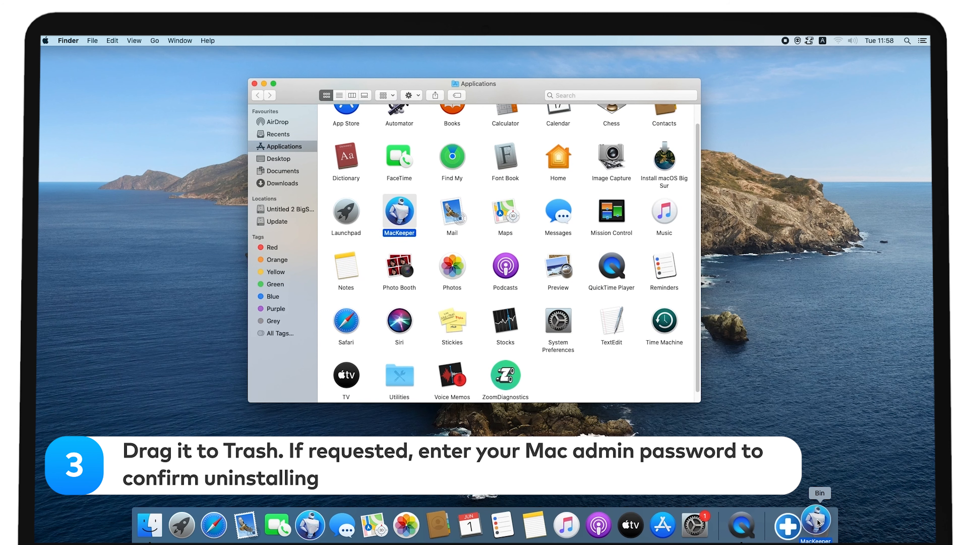
drag(399, 215, 820, 525)
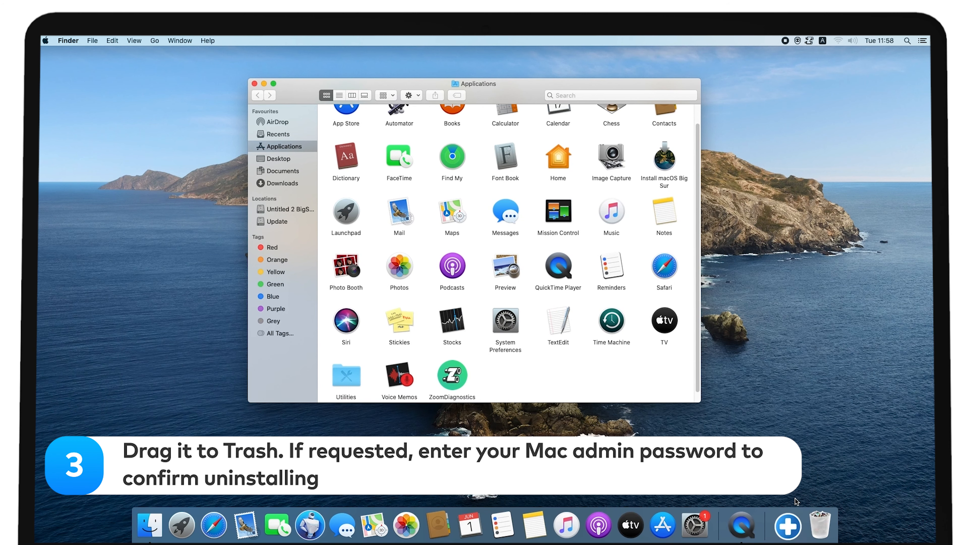
click(253, 83)
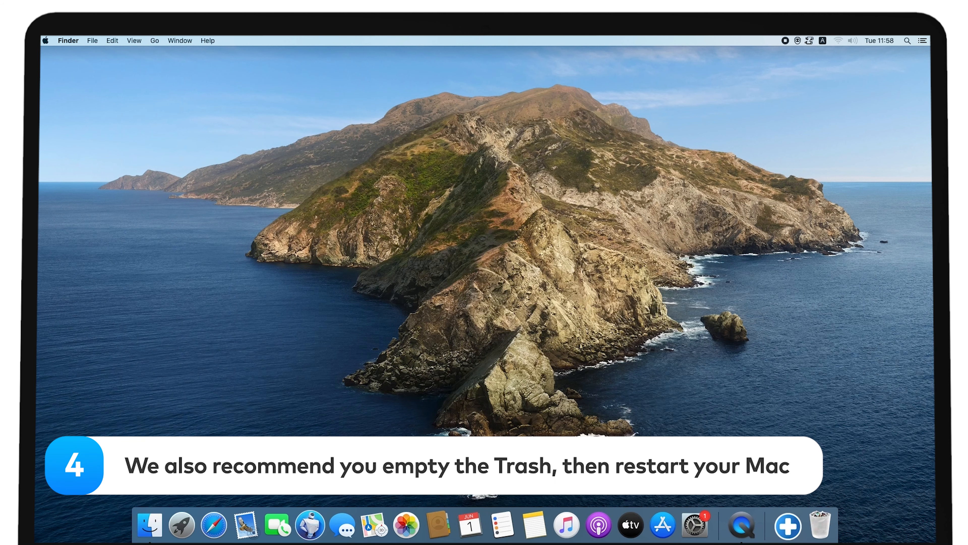
Permanently empty the Bin and confirm erasing its items.
right_click(820, 526)
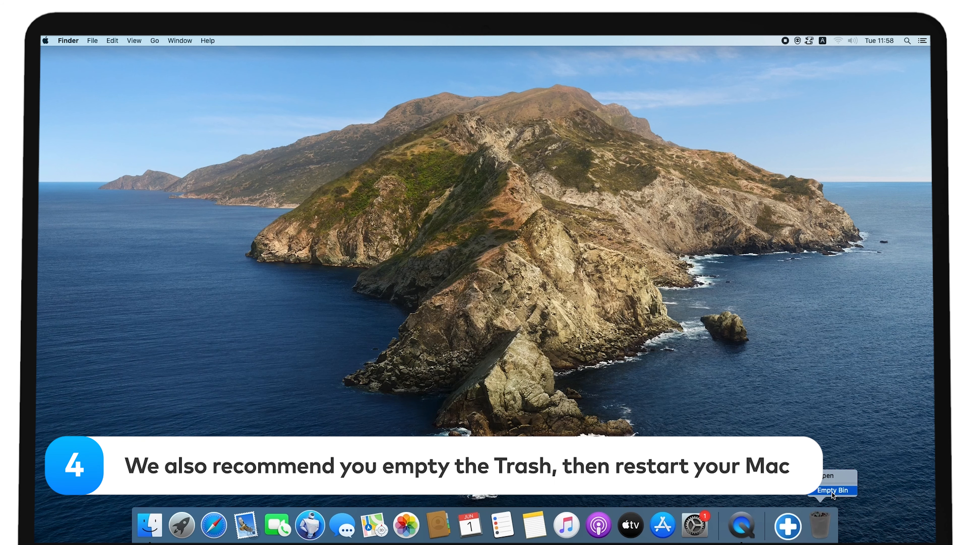
click(832, 489)
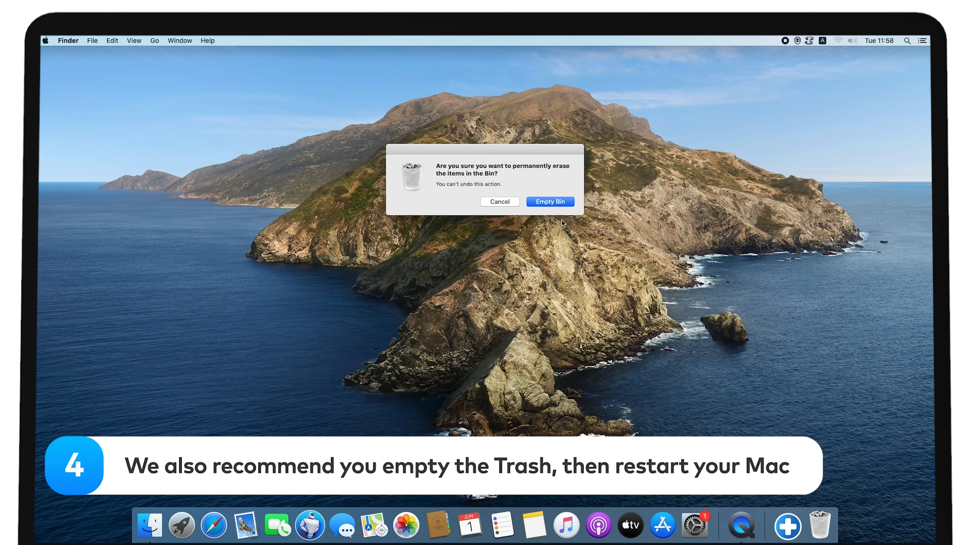
click(549, 201)
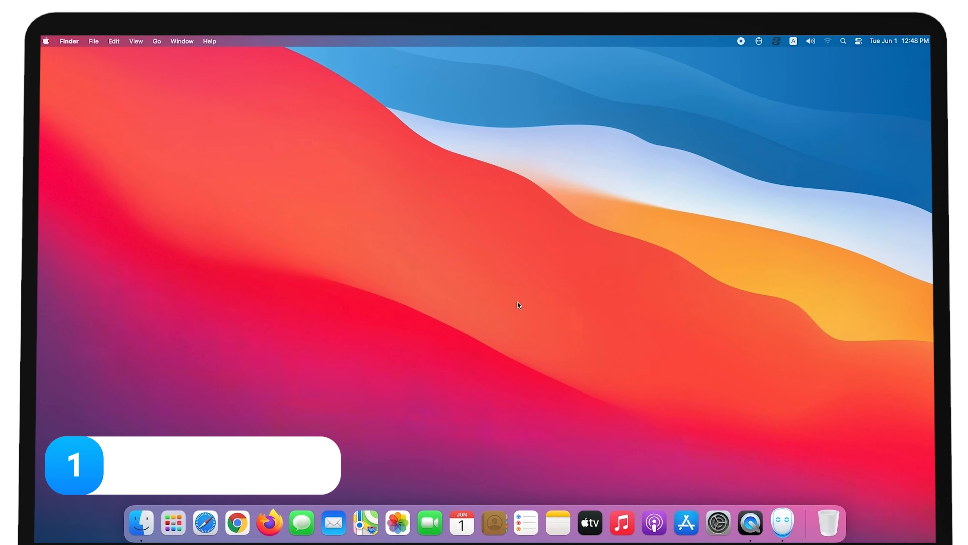
mouse_move(782, 523)
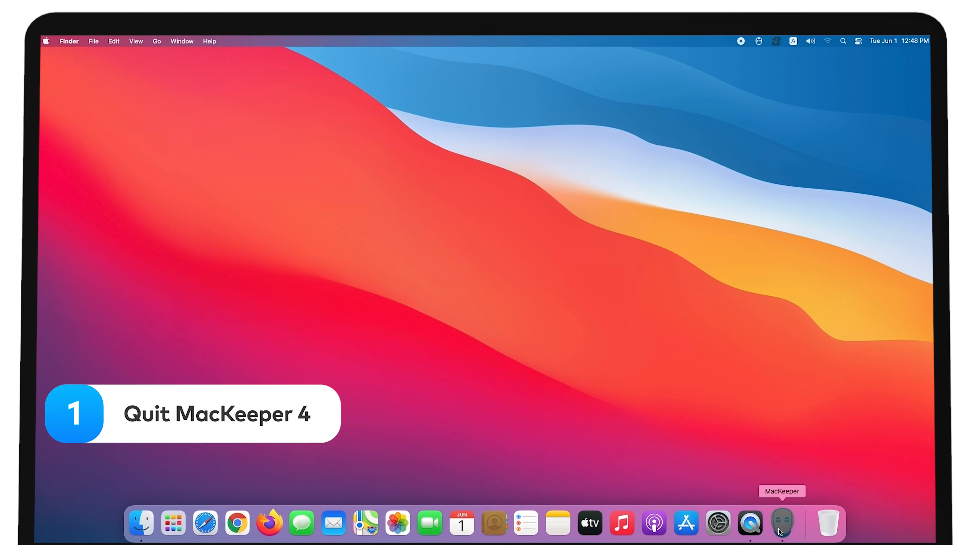
Launch MacKeeper 4 from the Dock and quit it from its menu-bar menu.
click(782, 523)
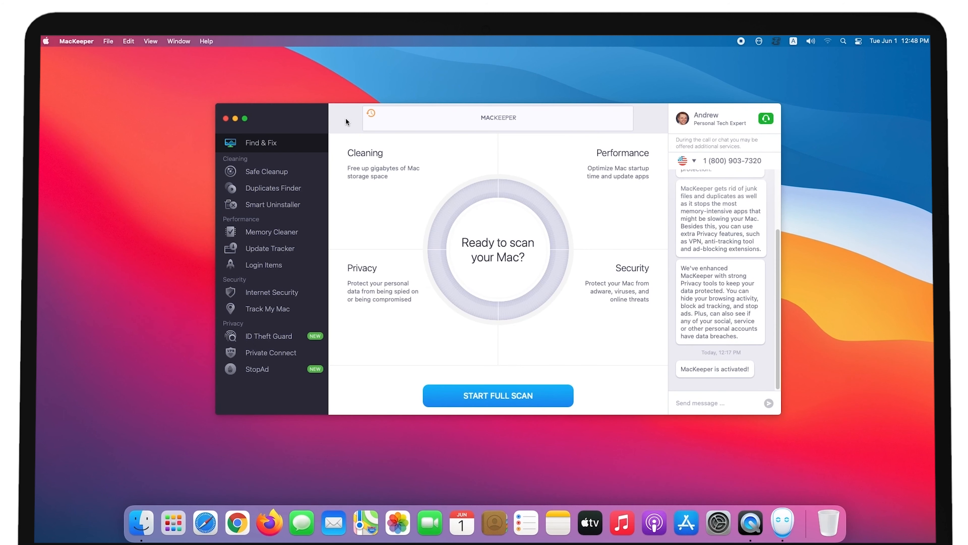
click(77, 41)
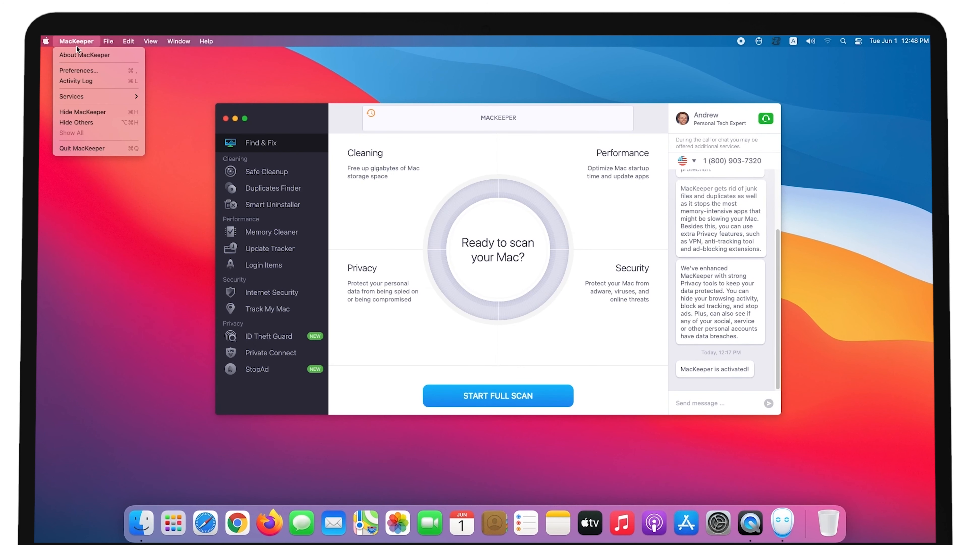
click(93, 155)
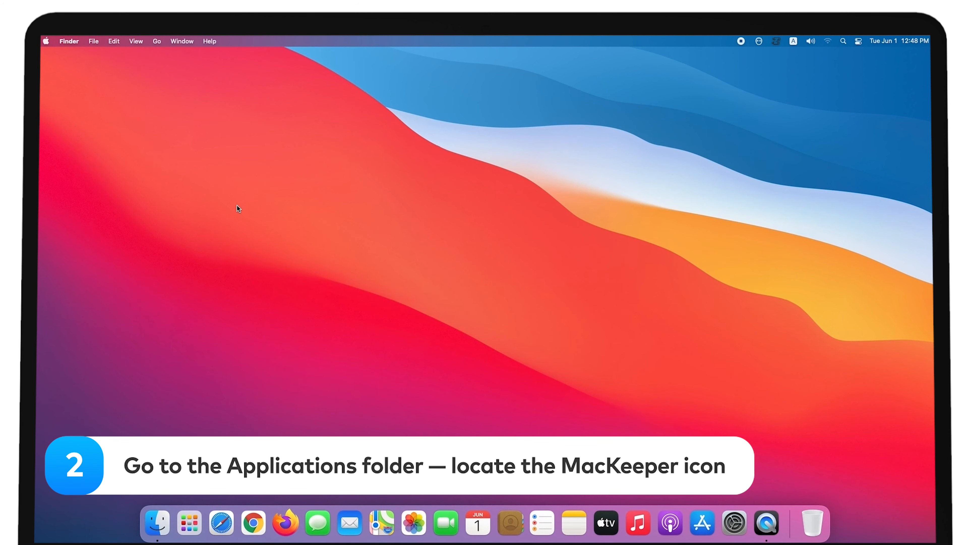
Move MacKeeper 4 from Applications into the Trash, then permanently empty the Trash.
click(157, 40)
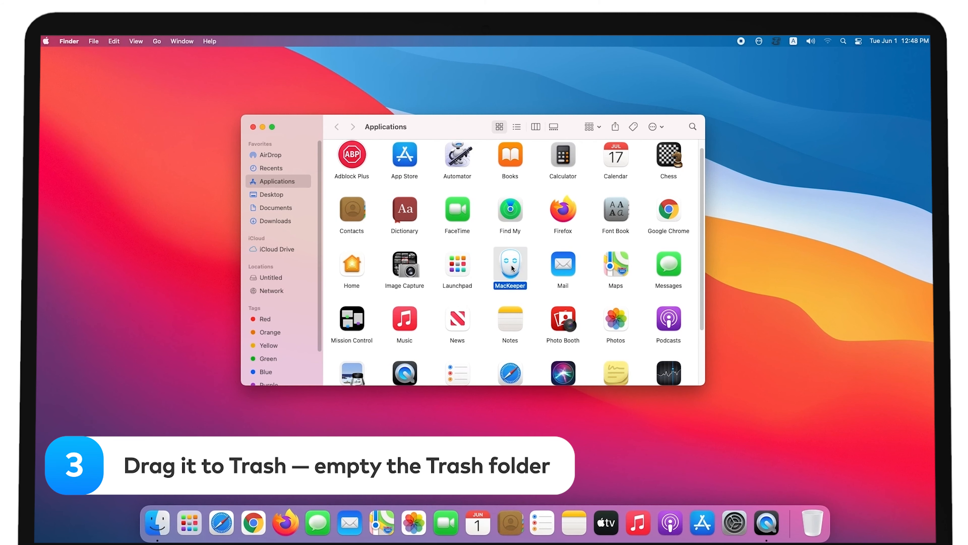
drag(510, 266, 812, 522)
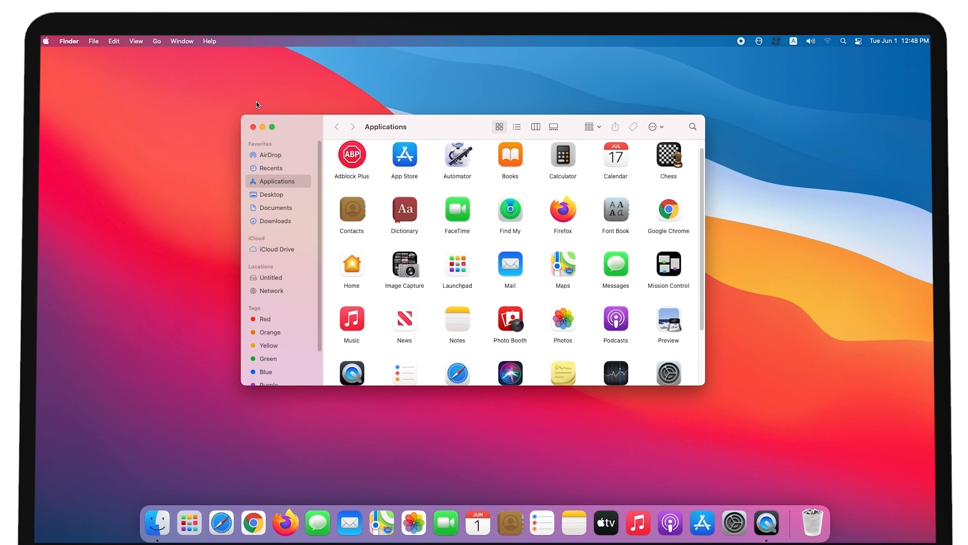
right_click(812, 523)
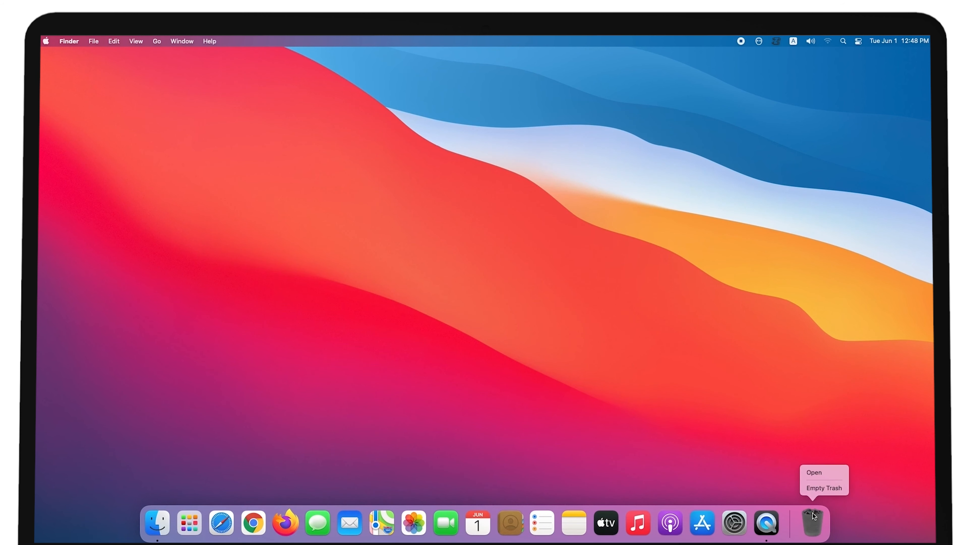
click(824, 488)
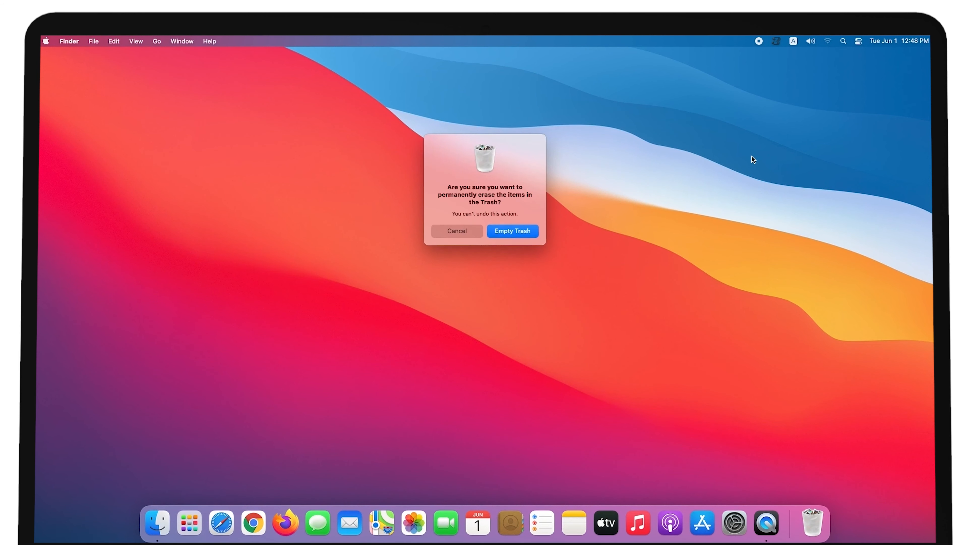
click(512, 230)
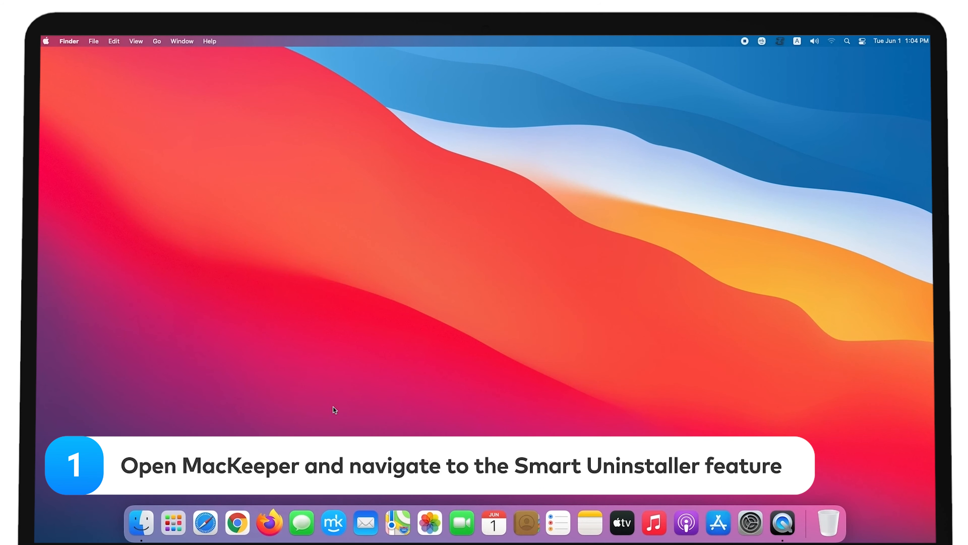
Launch MacKeeper 5, switch to Smart Uninstaller and start scanning for removable apps.
click(333, 522)
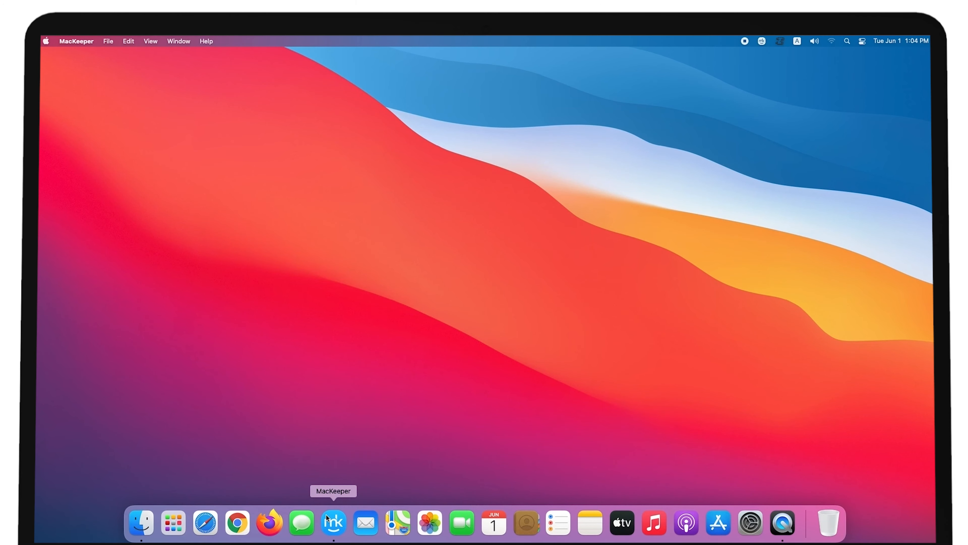
click(334, 523)
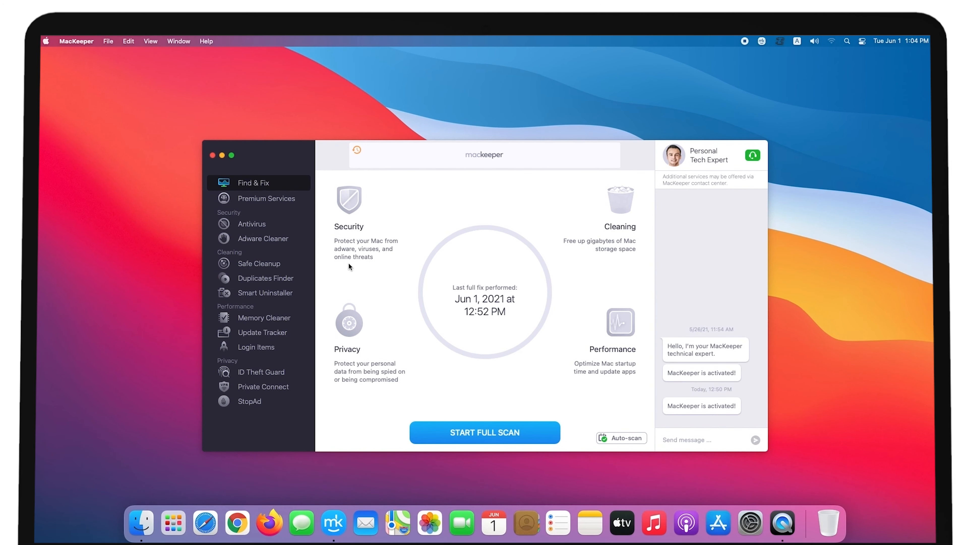
click(264, 292)
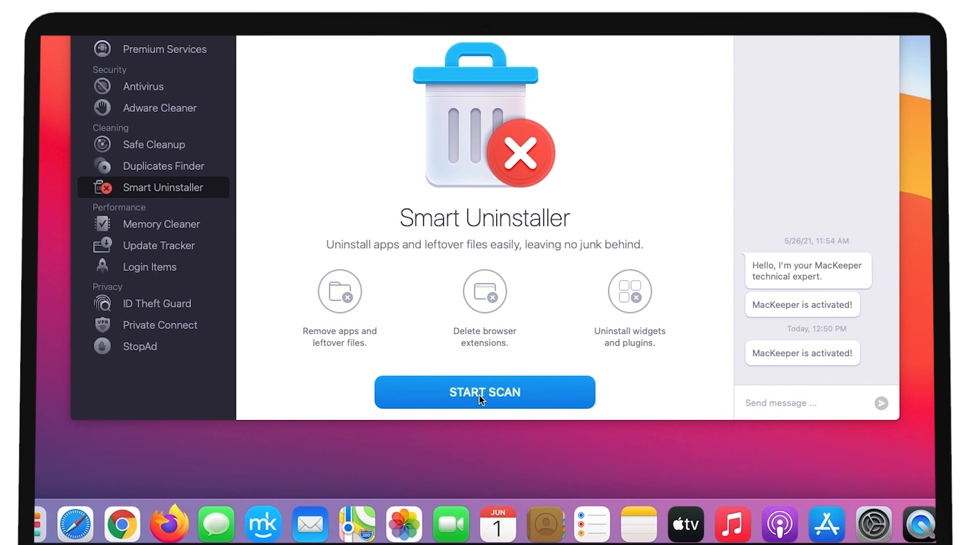
click(485, 392)
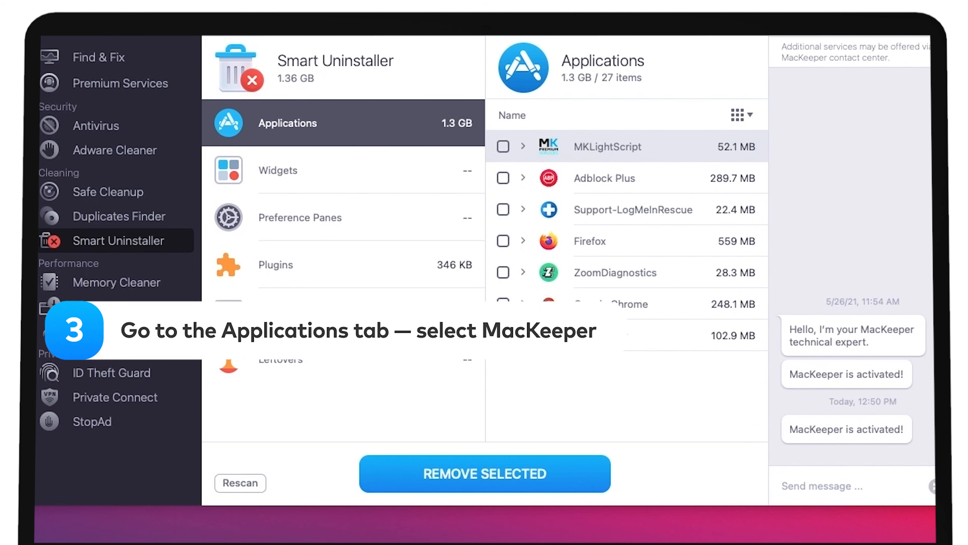
Tick MacKeeper in the Applications list, remove selected and confirm its removal.
click(499, 344)
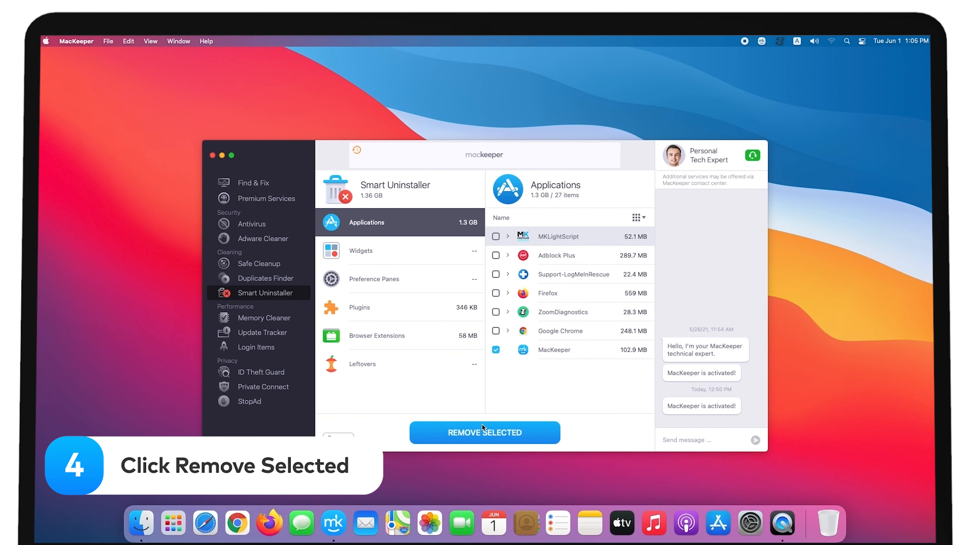
click(485, 432)
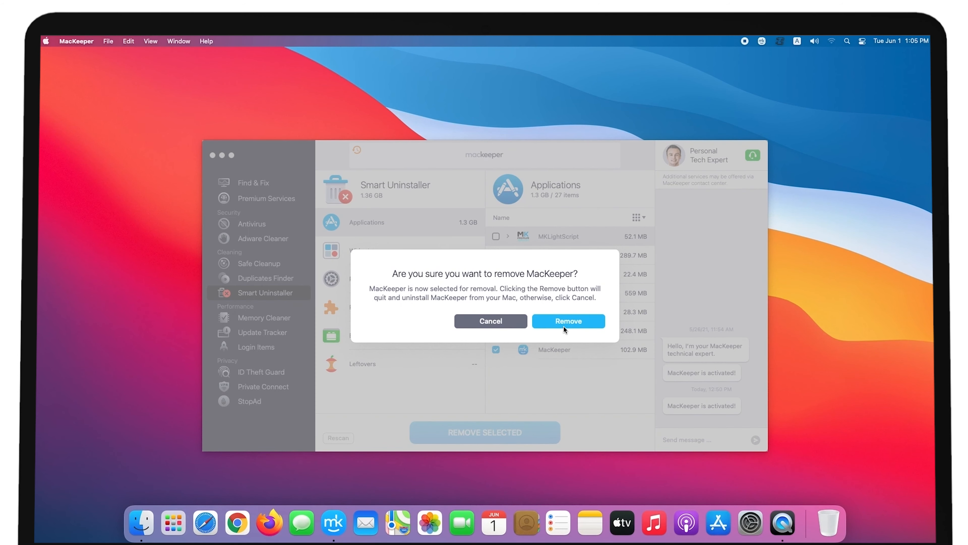
click(490, 321)
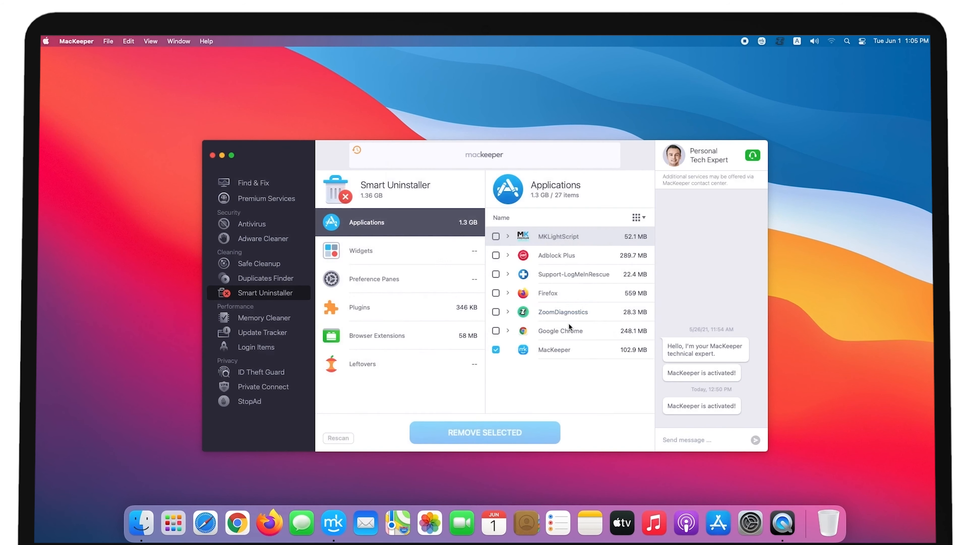
click(484, 432)
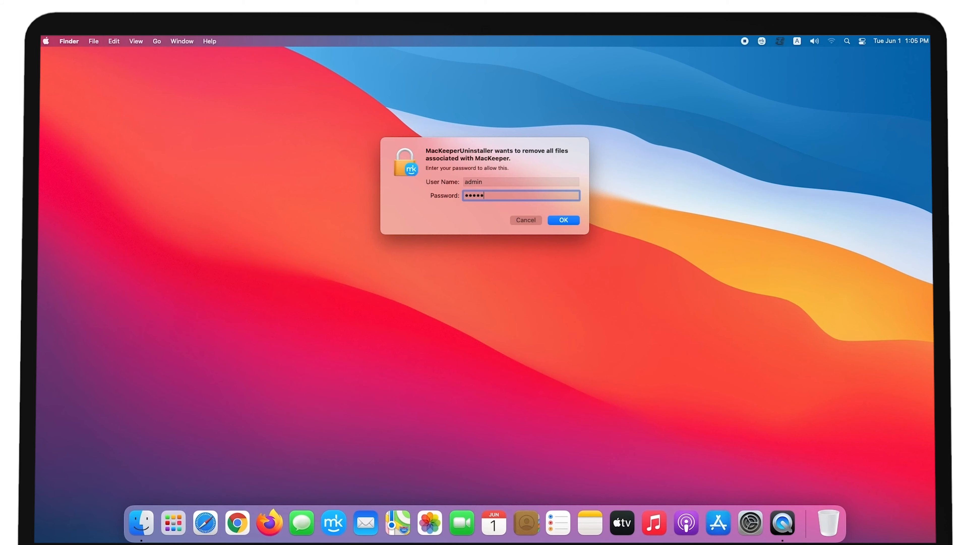
Authorise the MacKeeperUninstaller prompt to delete all MacKeeper files.
click(563, 220)
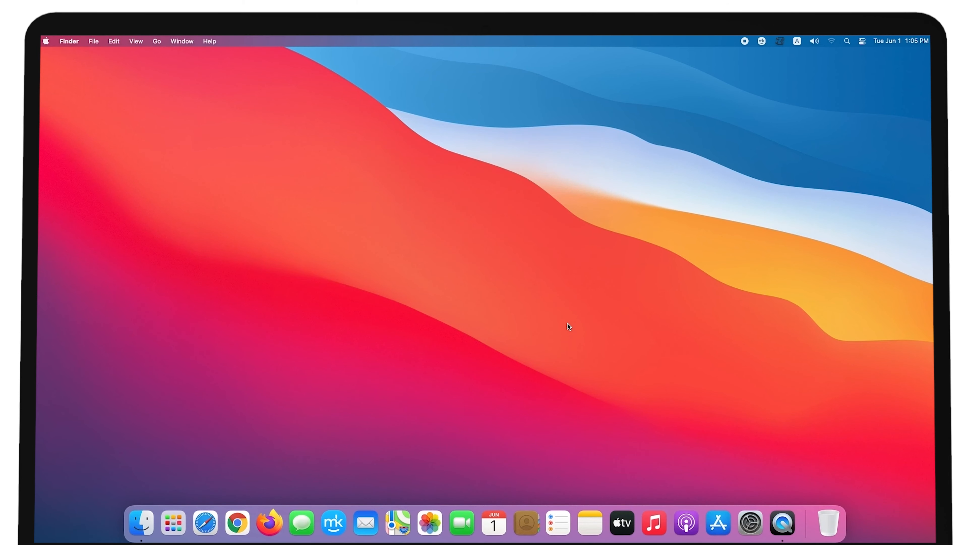